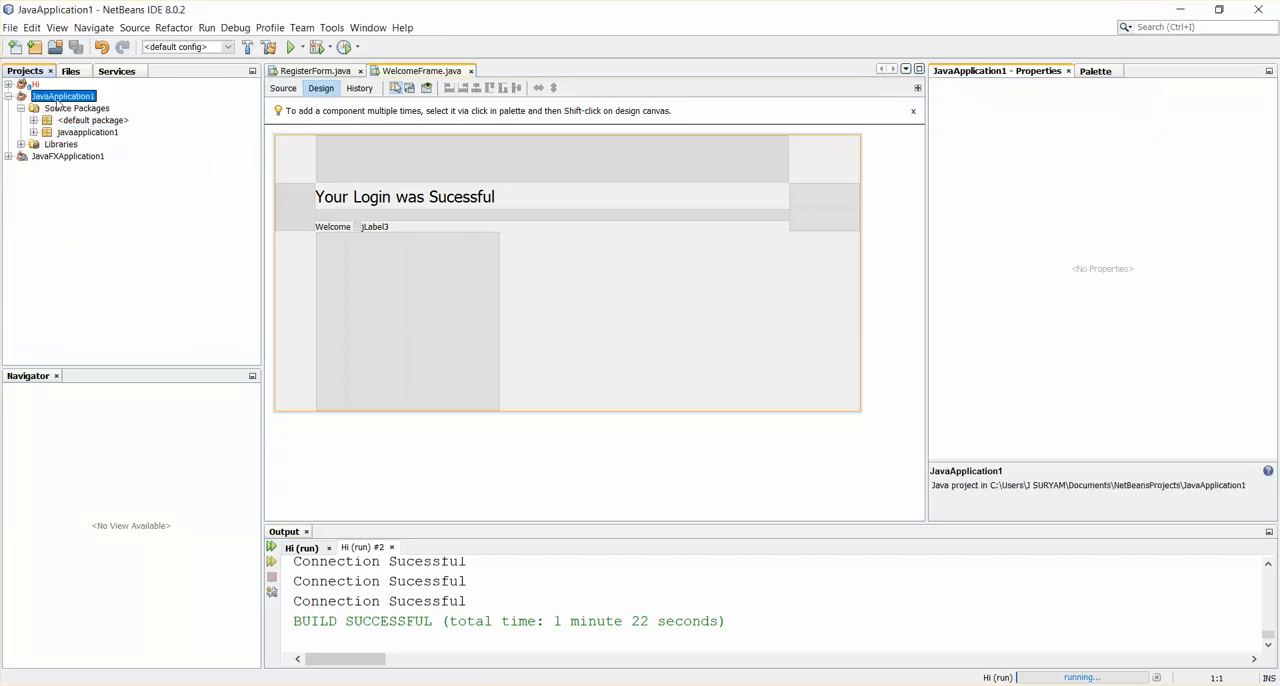
Expand the javaapplication1 package to list ConnectionManager, Login, PopulateData, RegisterForm and WelcomeFrame
{"action": "left_click", "coordinate": [34, 132]}
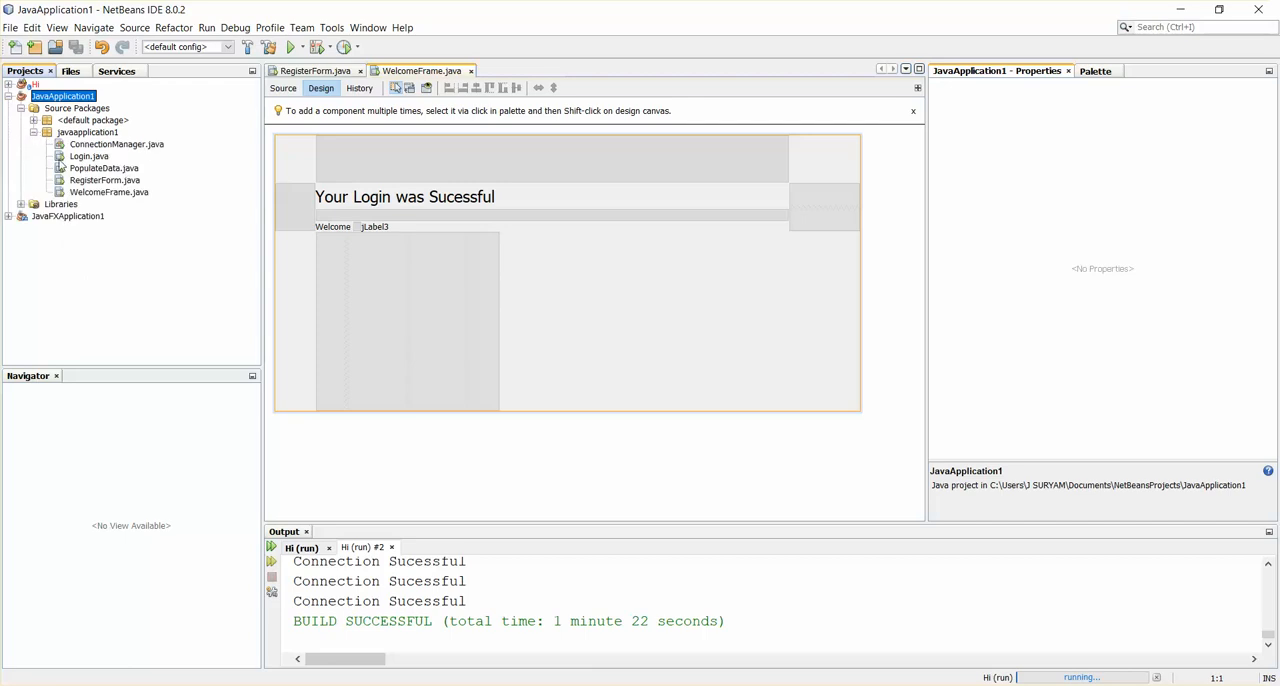
{"action": "left_click", "coordinate": [108, 191]}
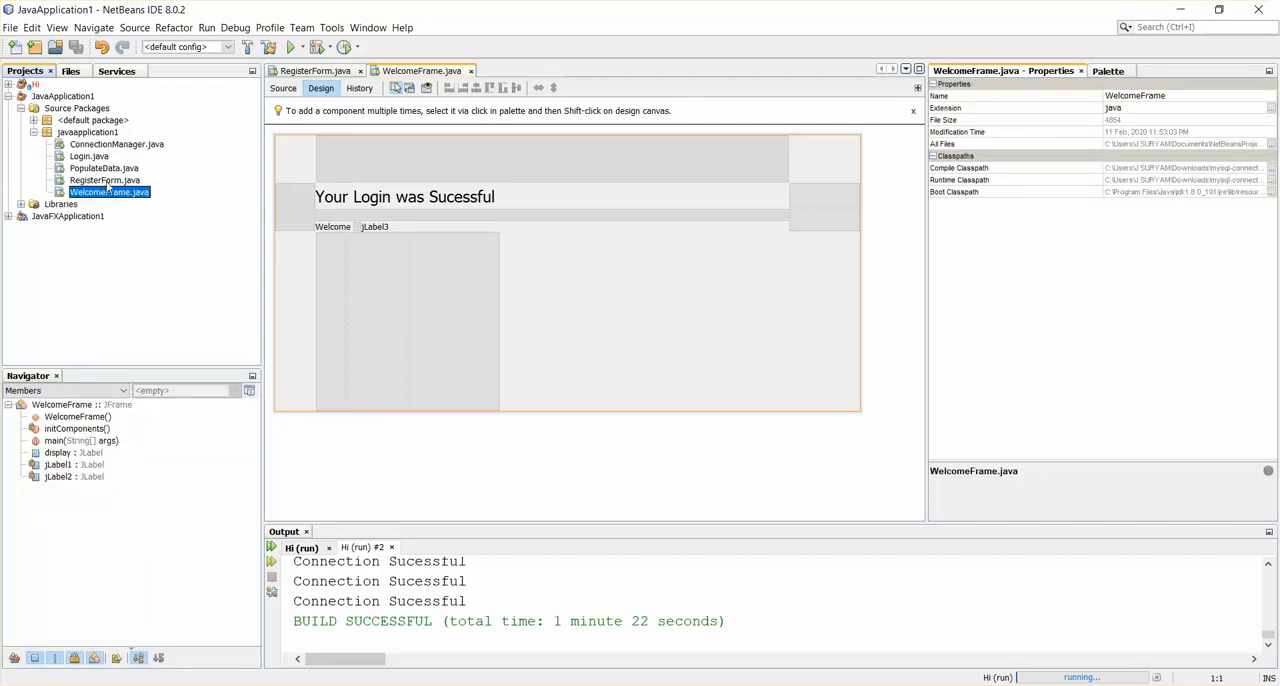
{"action": "left_click", "coordinate": [87, 132]}
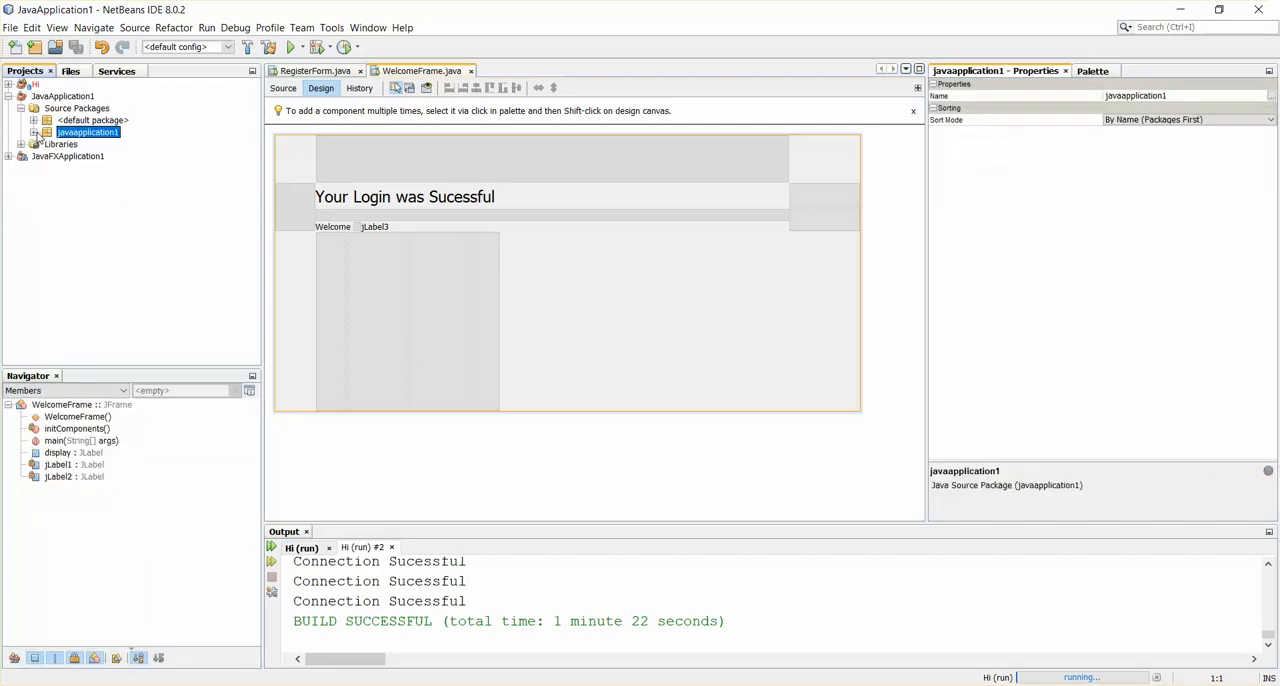
{"action": "left_click", "coordinate": [33, 132]}
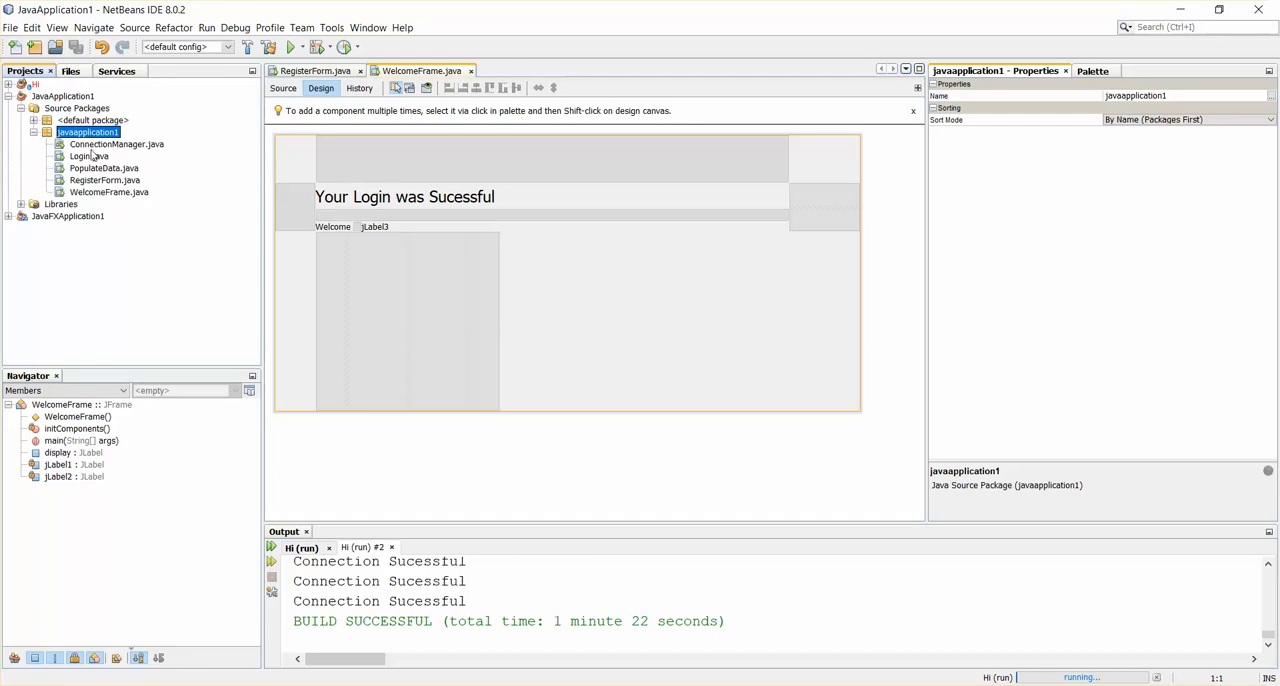
{"action": "mouse_move", "coordinate": [104, 168]}
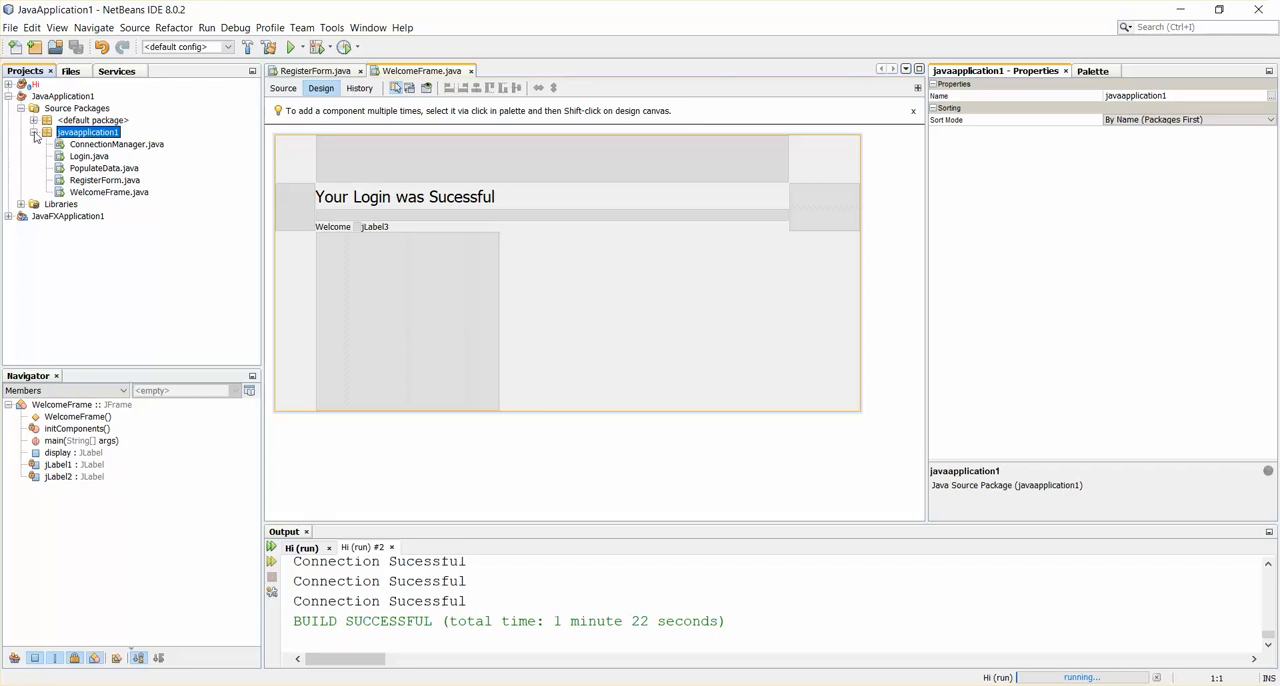
Add a new Java package named Images under Source Packages
{"action": "right_click", "coordinate": [76, 108]}
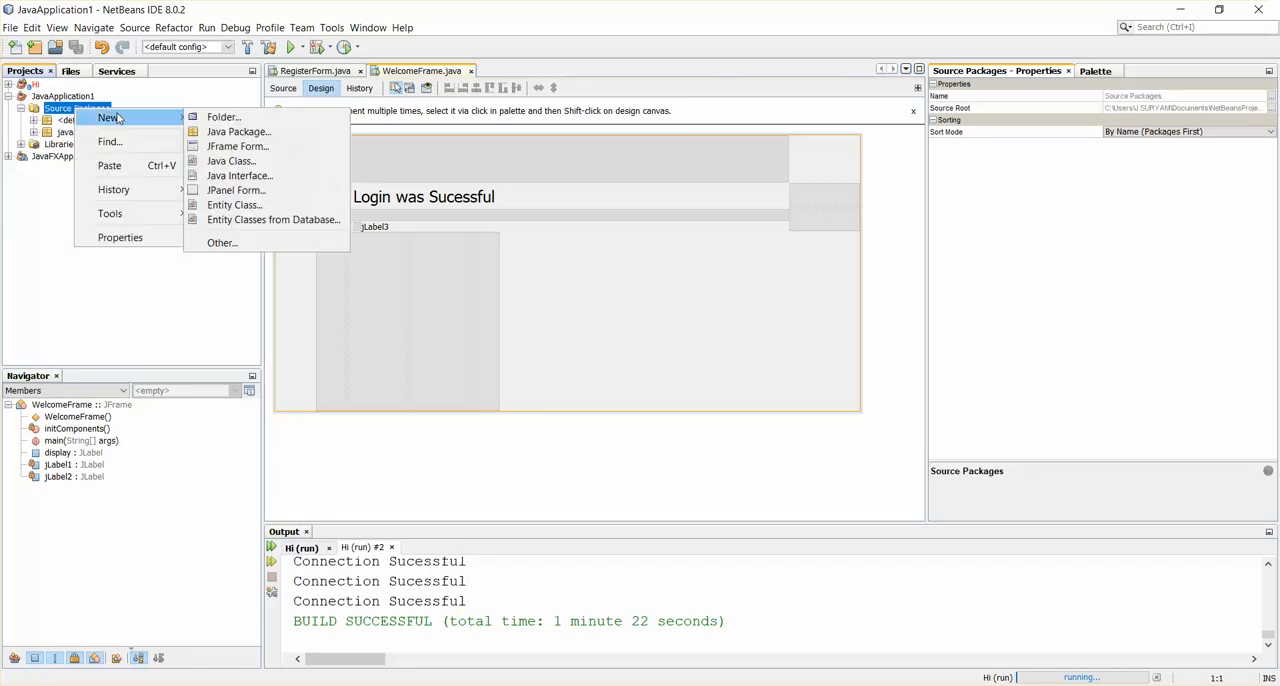
{"action": "left_click", "coordinate": [238, 131]}
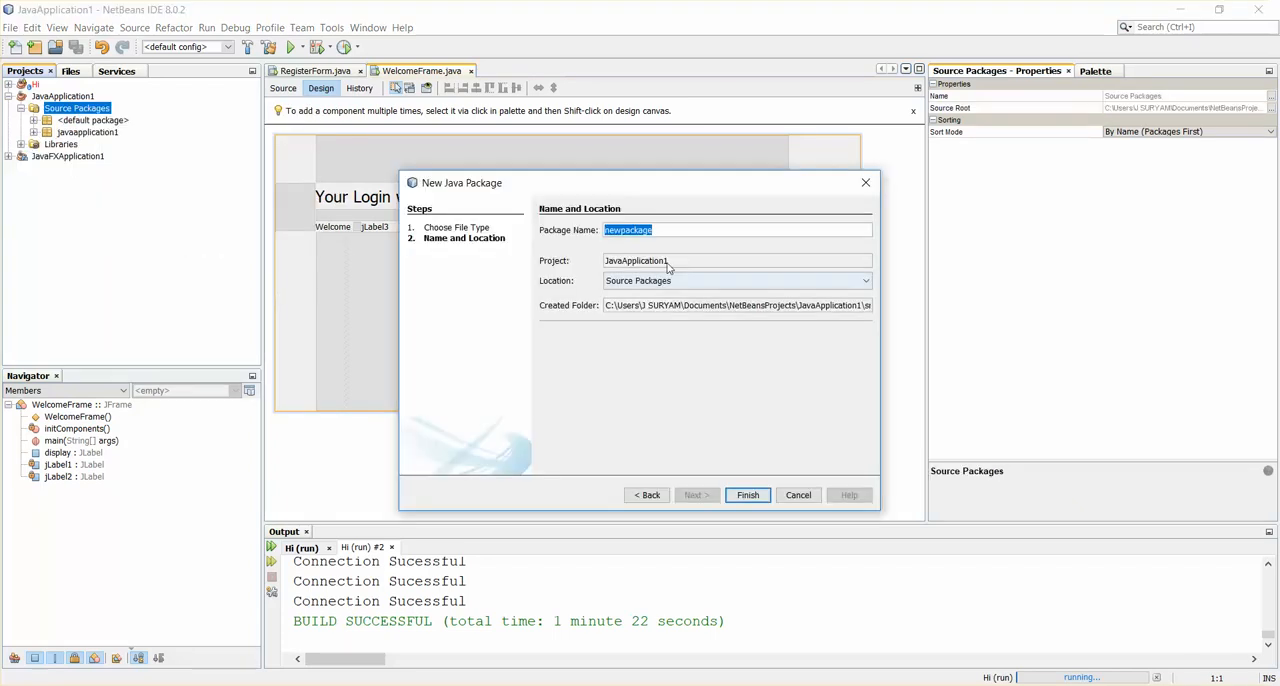
{"action": "type", "text": "lma"}
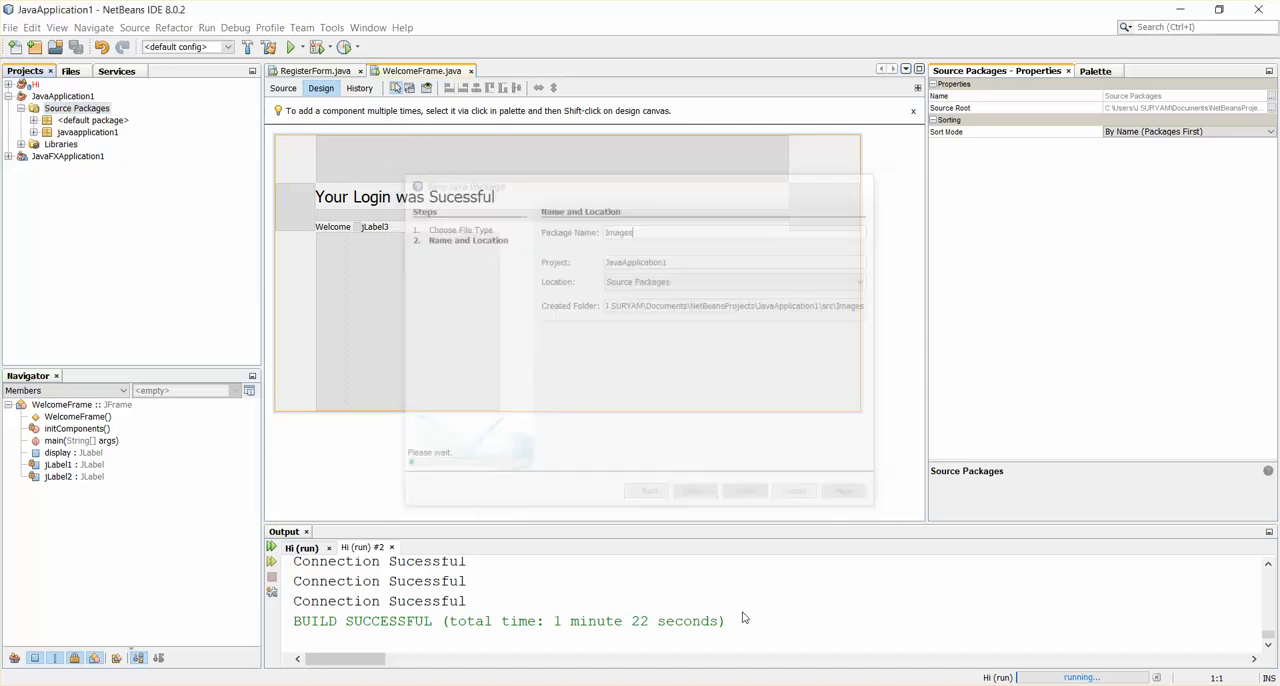
{"action": "left_click", "coordinate": [843, 490]}
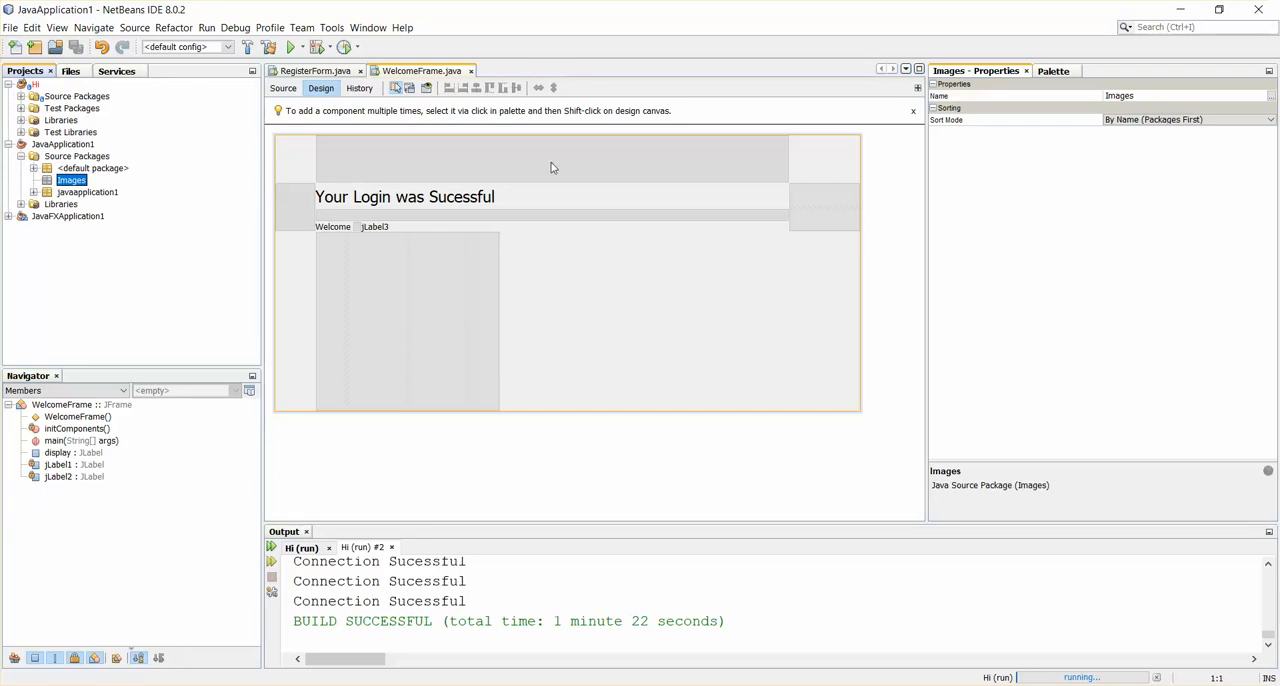
{"action": "mouse_move", "coordinate": [160, 155]}
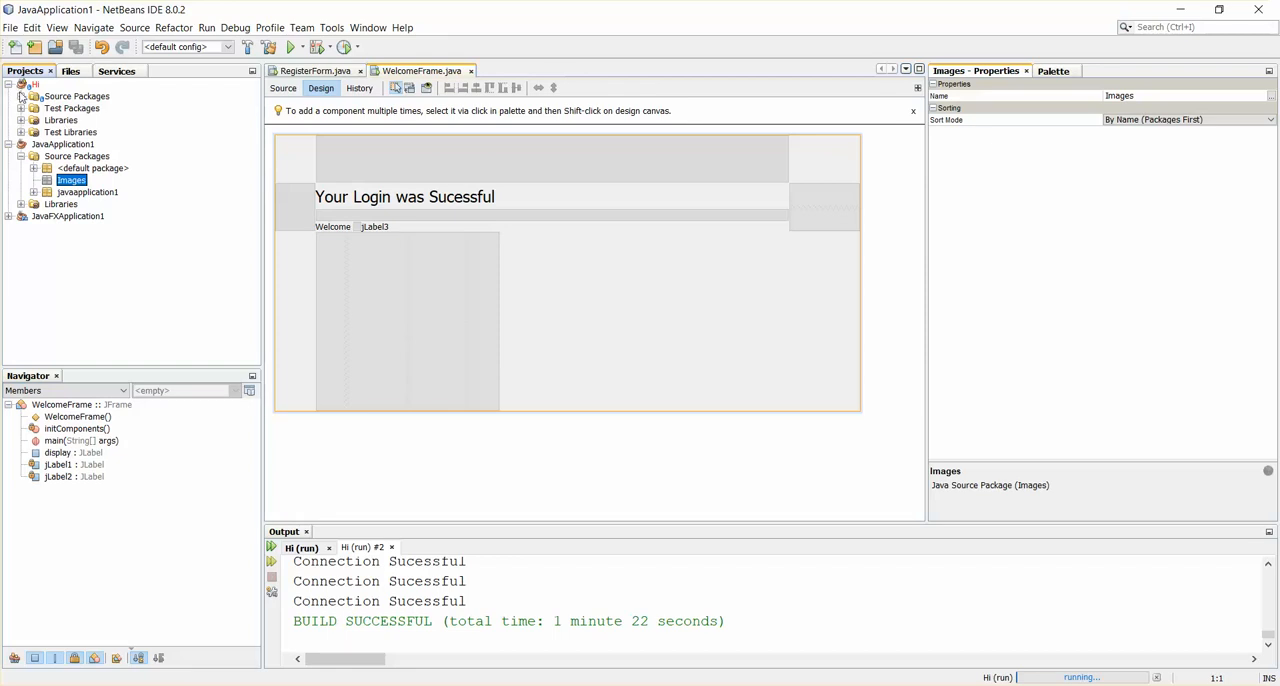
Copy 4.png, Invoice.png, ToolKitIcon.png and add.png from the Hi project into Images
{"action": "left_click", "coordinate": [8, 95]}
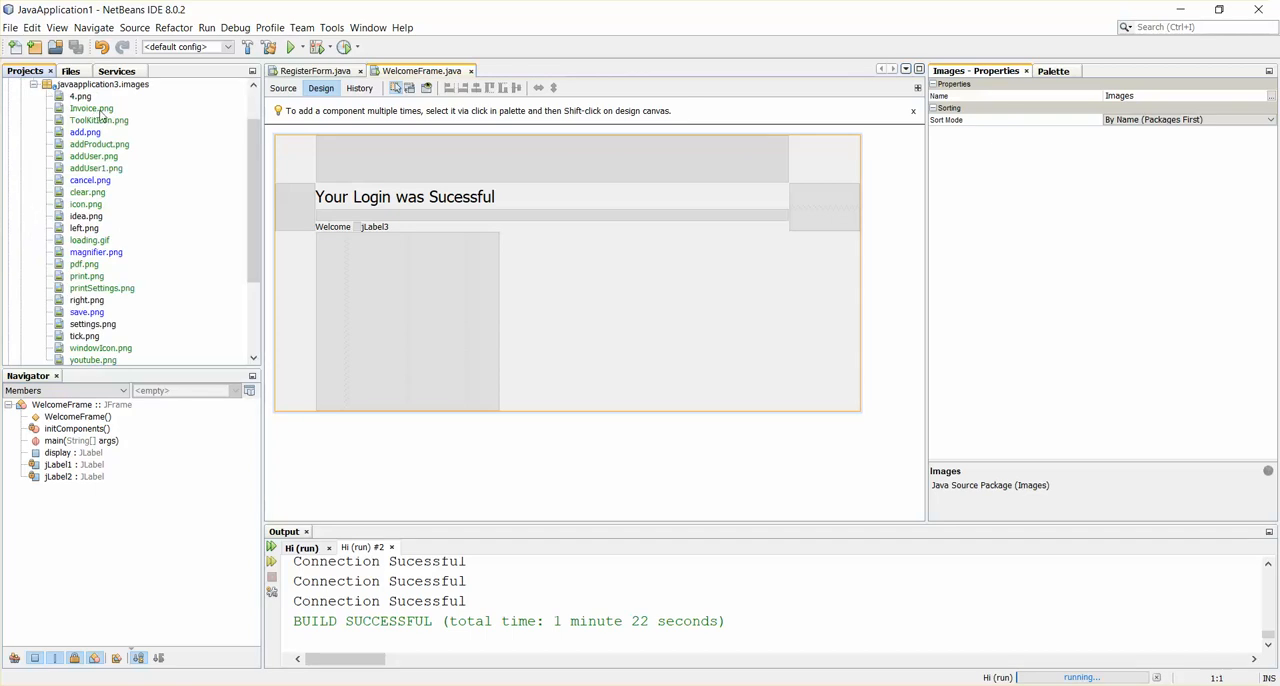
{"action": "left_click", "coordinate": [84, 131]}
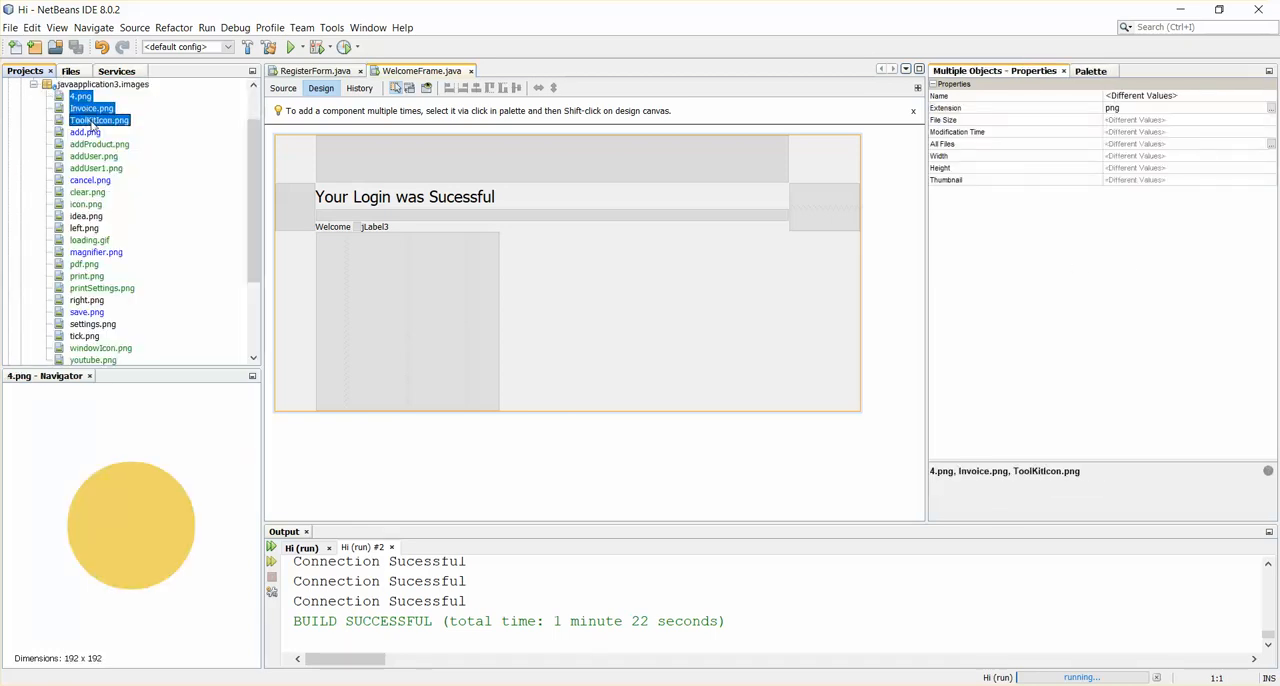
{"action": "left_click", "coordinate": [85, 131]}
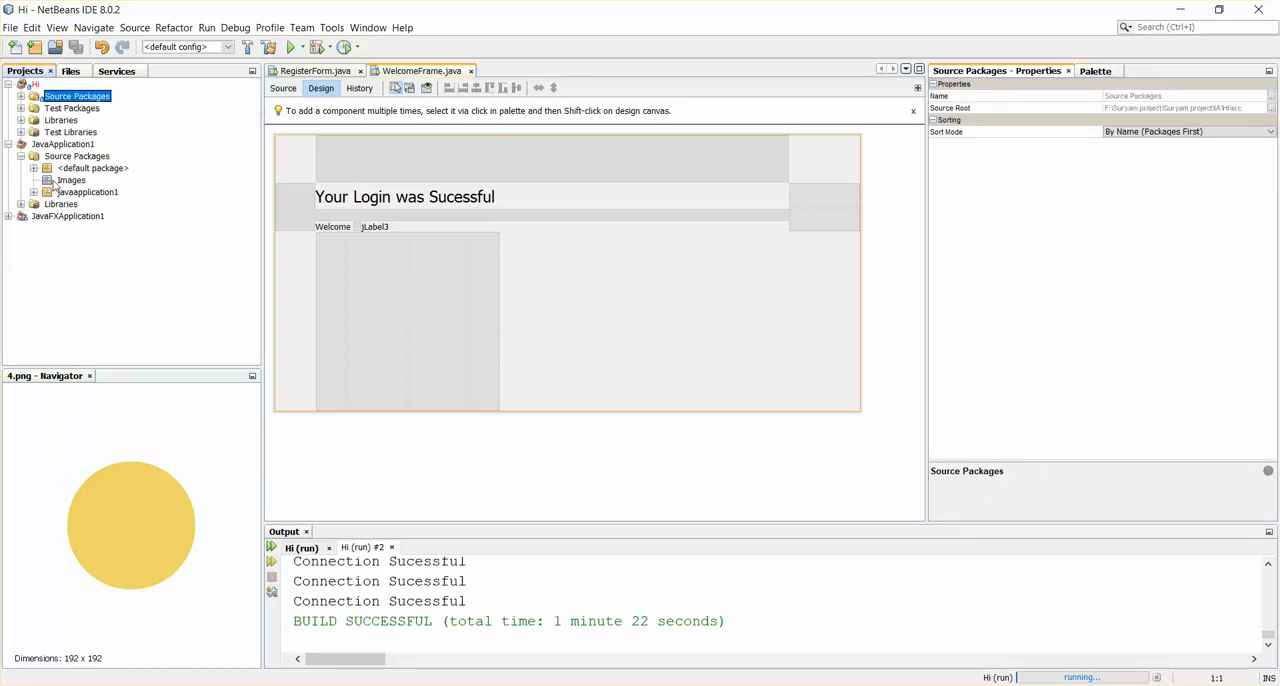
{"action": "left_click", "coordinate": [71, 180]}
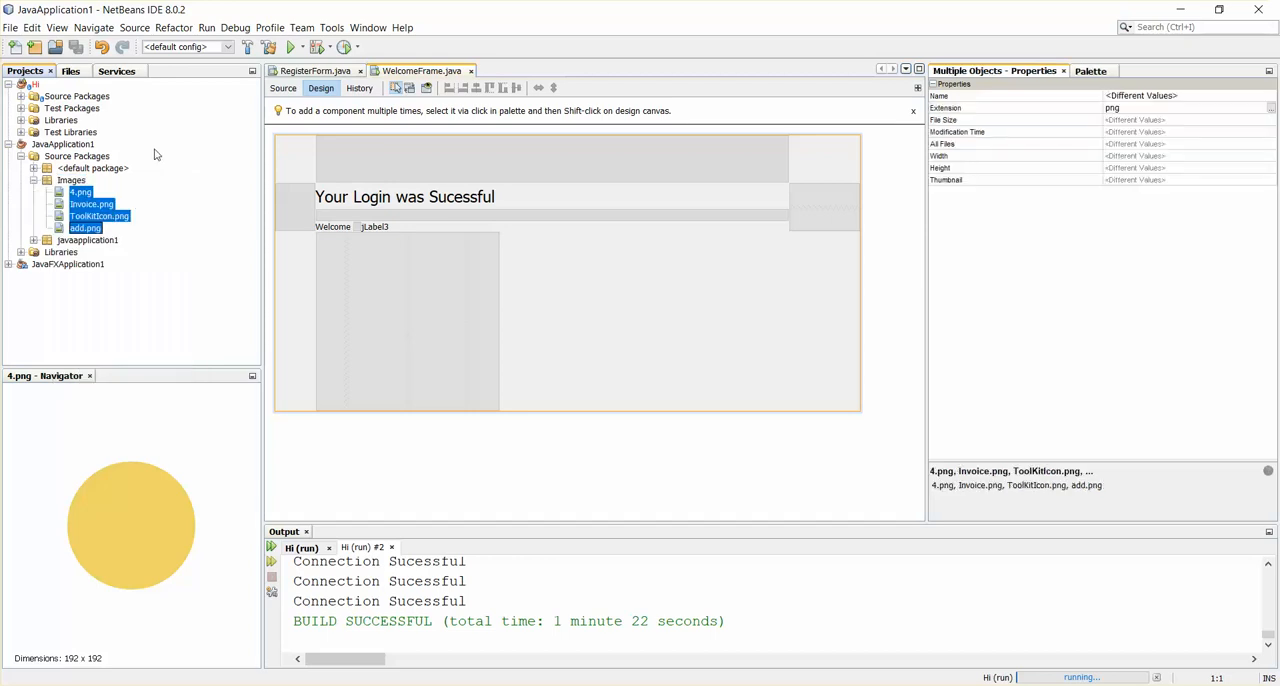
{"action": "mouse_move", "coordinate": [115, 227]}
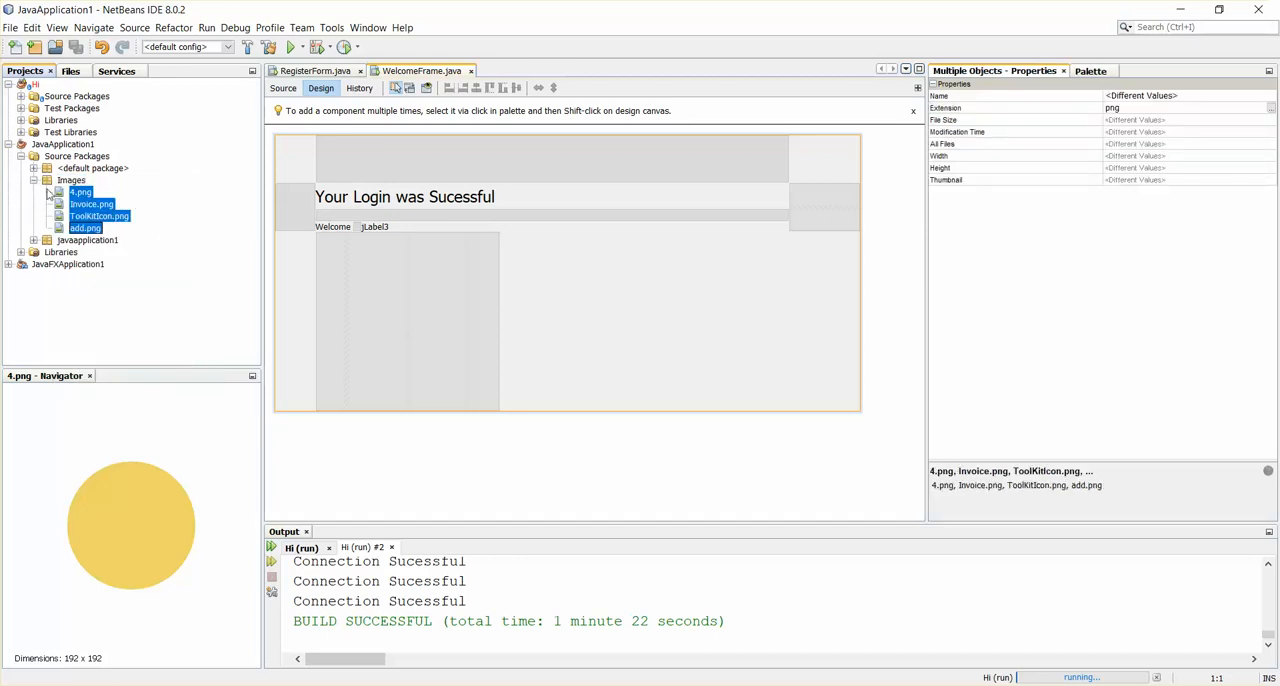
{"action": "left_click", "coordinate": [98, 216]}
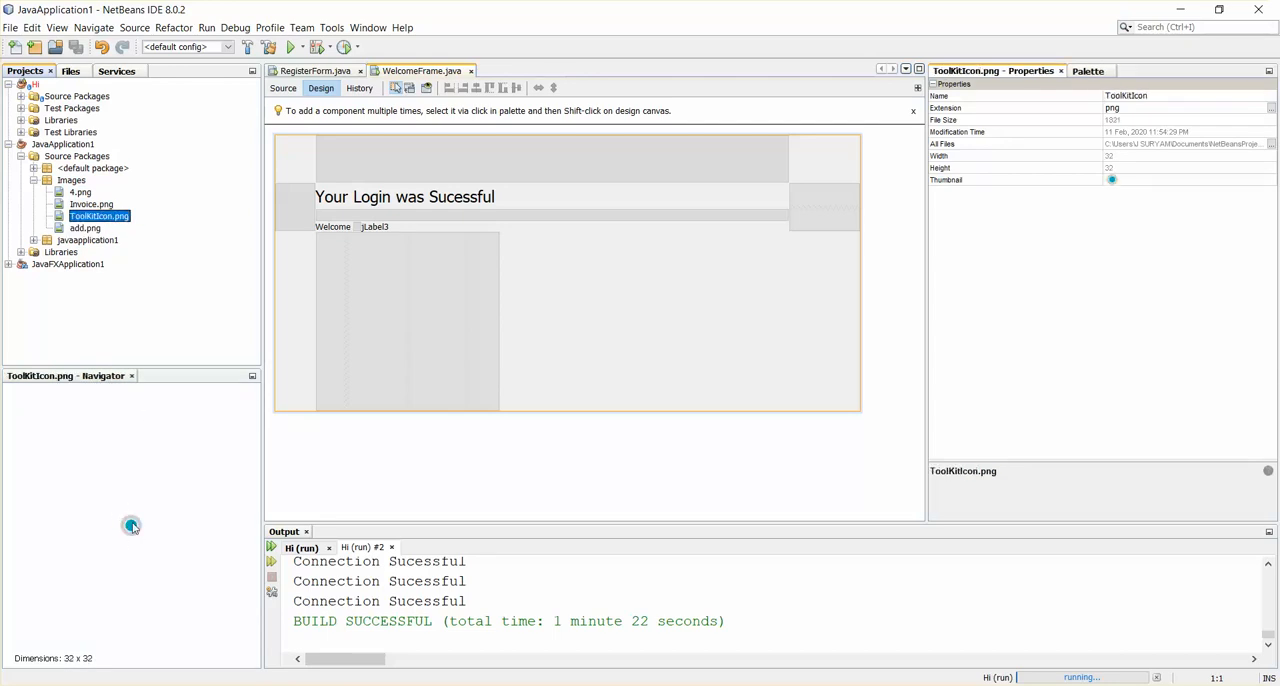
{"action": "left_click", "coordinate": [590, 271]}
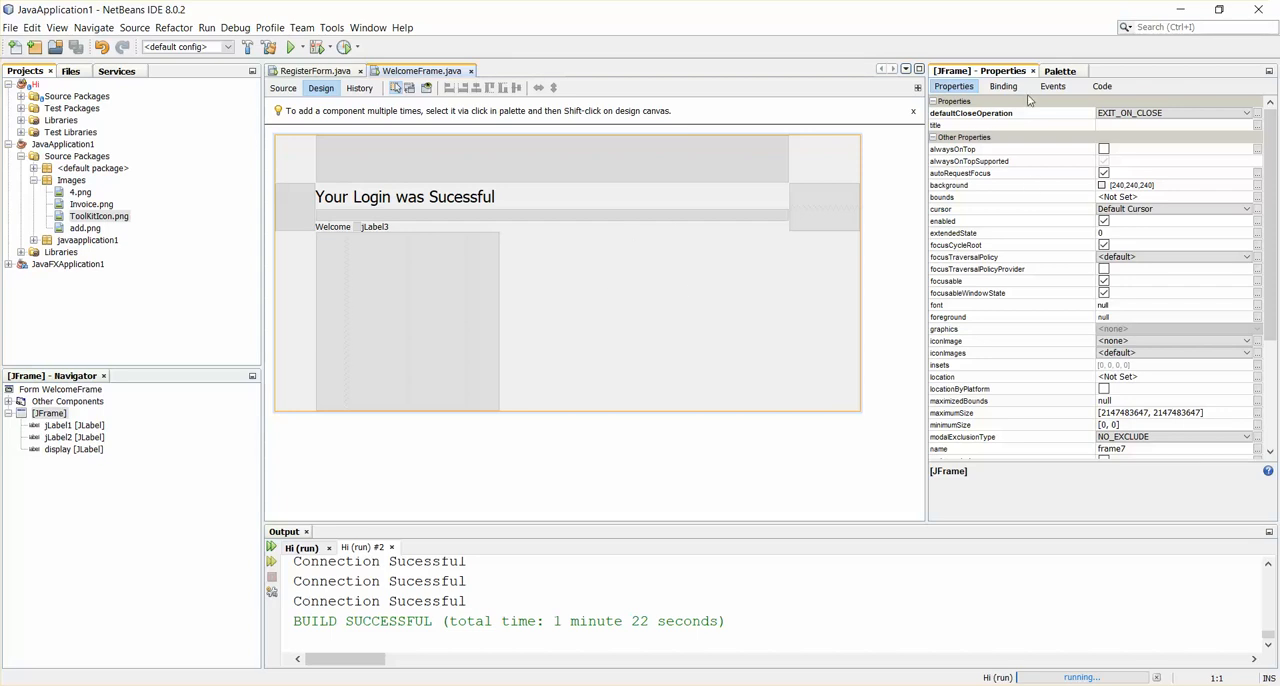
Drop a Label (jLabel3) onto the middle of WelcomeFrame and open its icon property
{"action": "left_click", "coordinate": [1059, 71]}
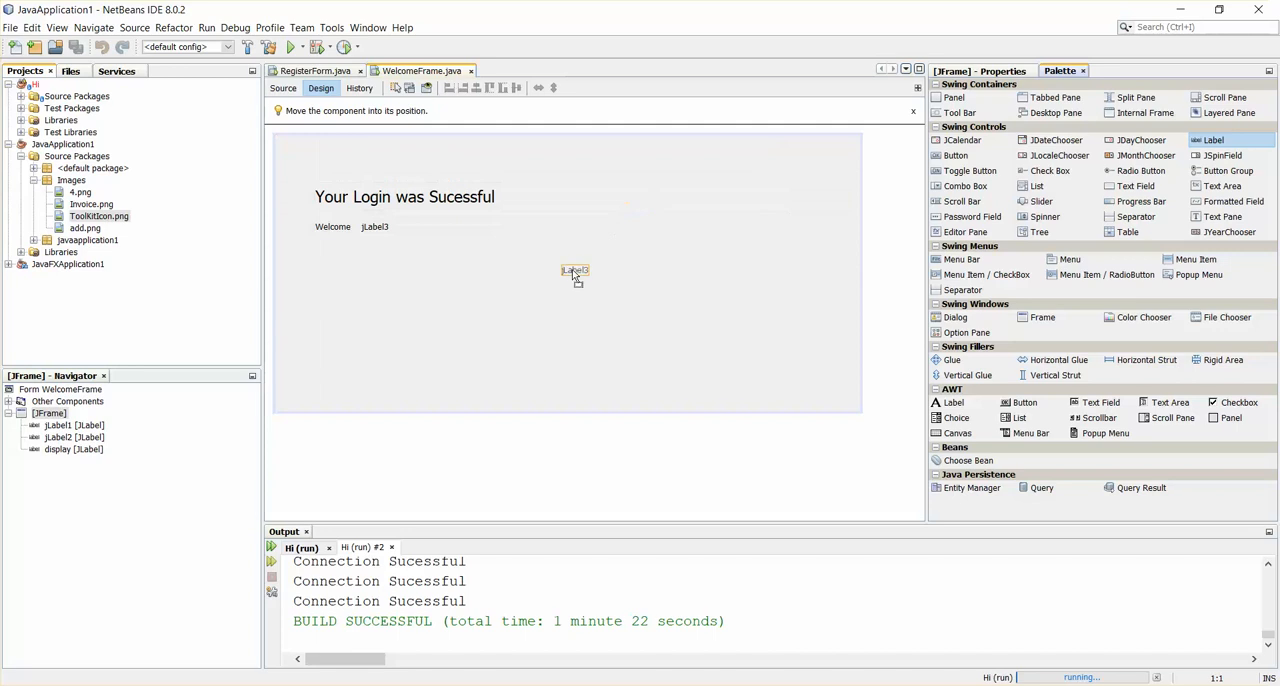
{"action": "left_click_drag", "start_coordinate": [575, 271], "coordinate": [670, 348]}
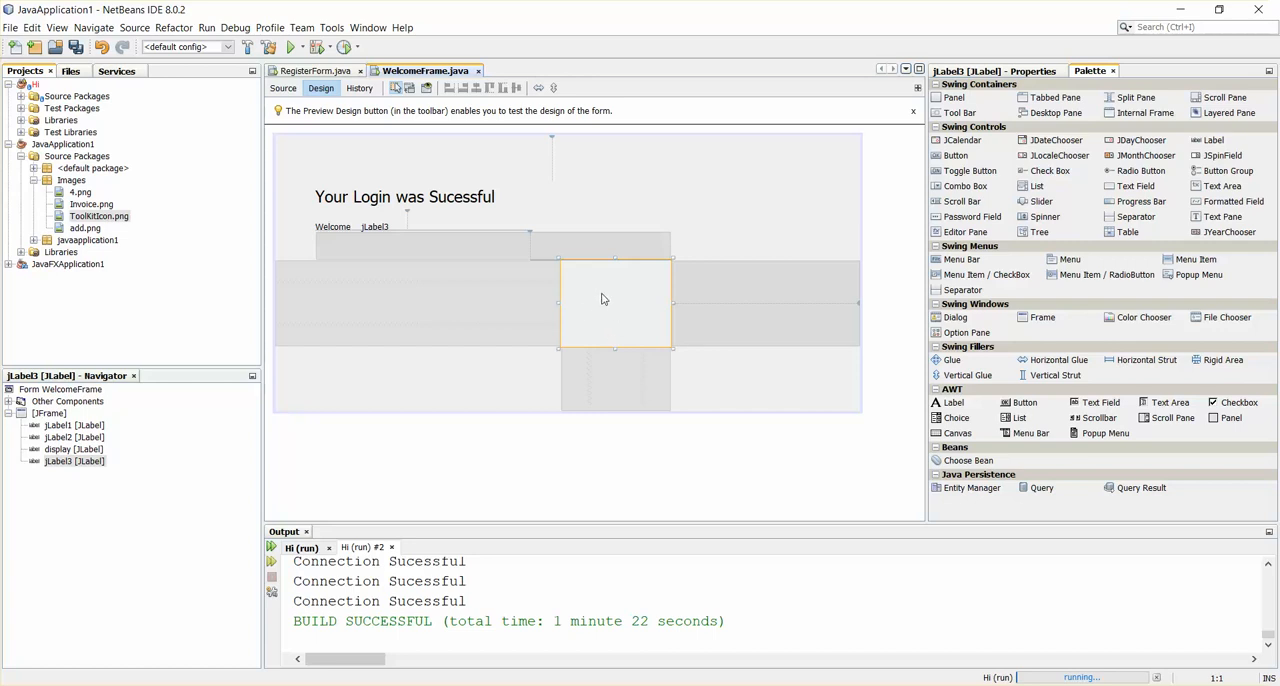
{"action": "left_click", "coordinate": [1031, 71]}
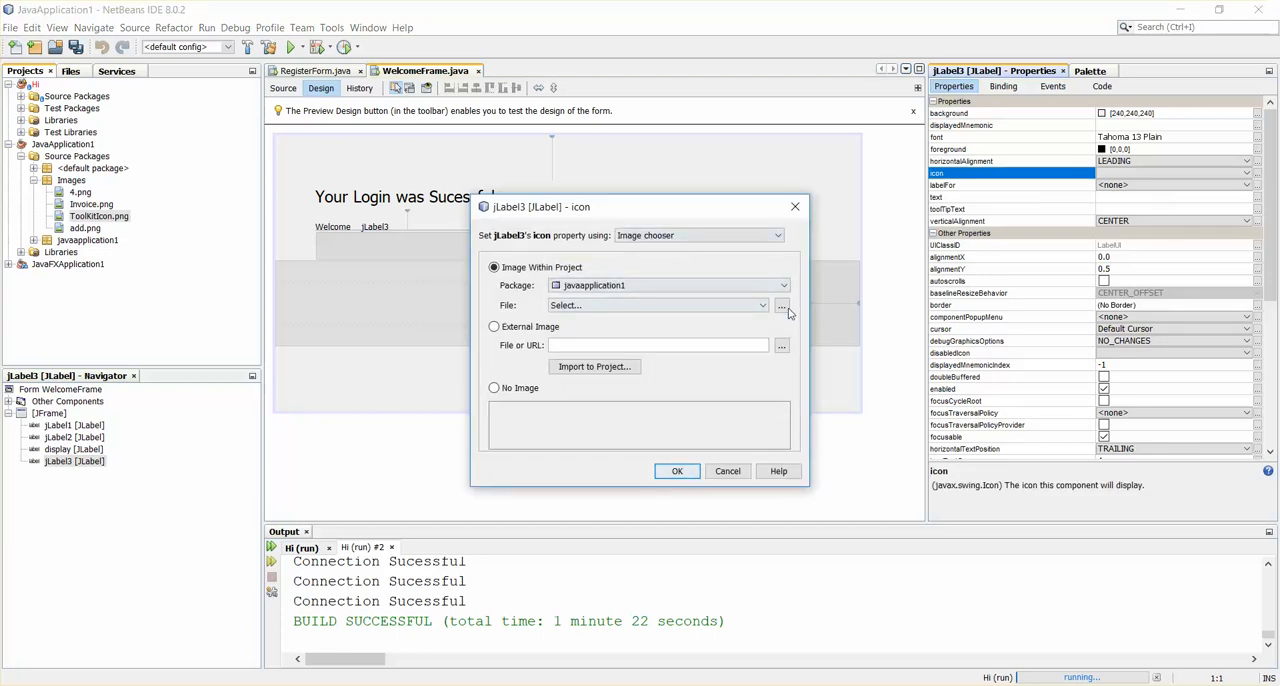
Set jLabel3's icon to ToolKitIcon.png from the Images package
{"action": "left_click", "coordinate": [782, 305]}
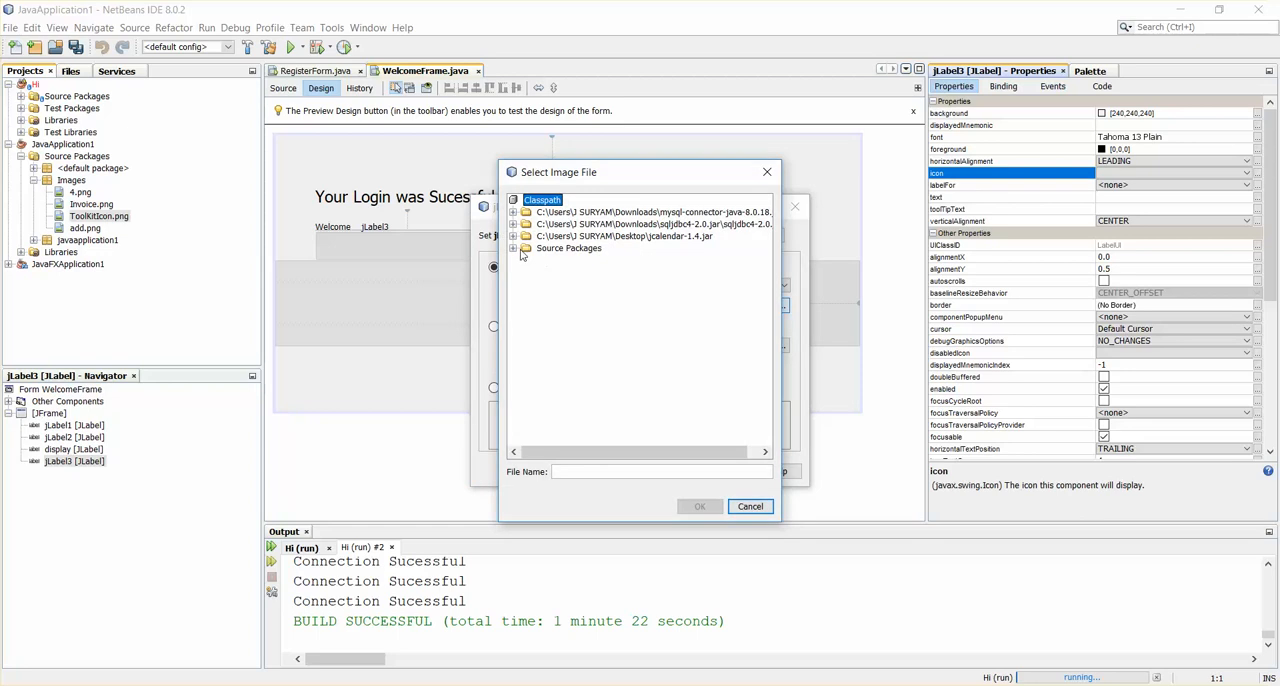
{"action": "left_click", "coordinate": [513, 248]}
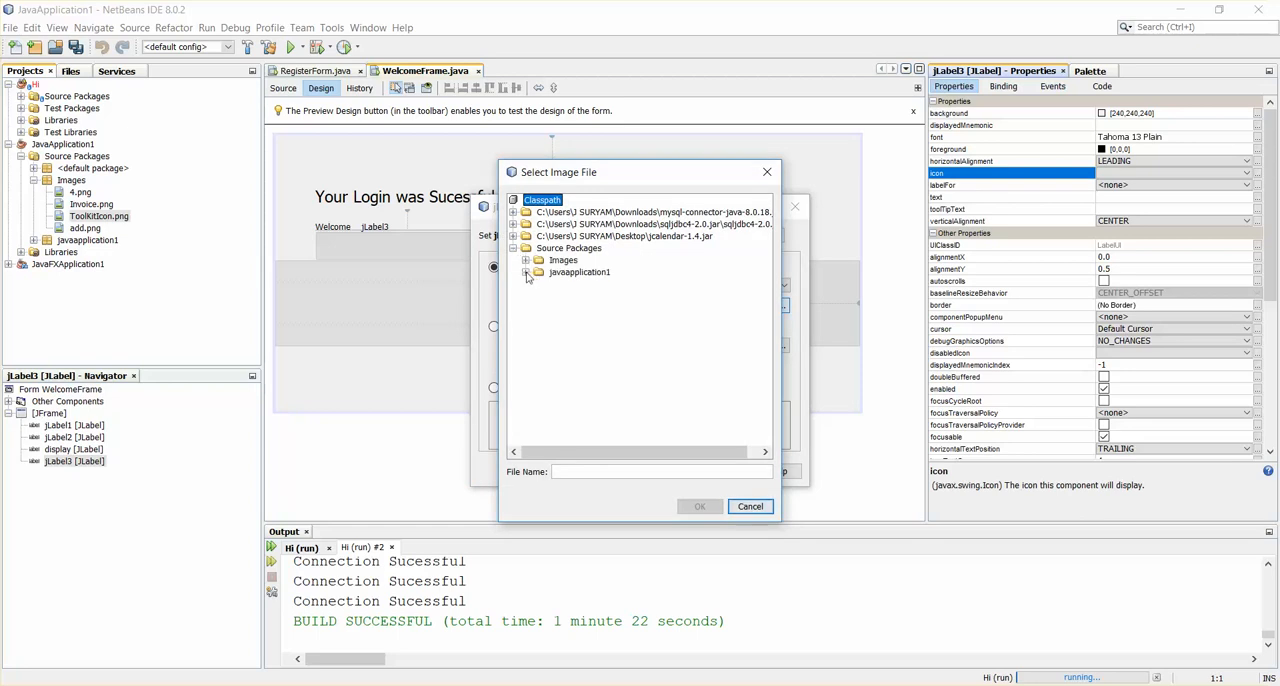
{"action": "left_click", "coordinate": [526, 260]}
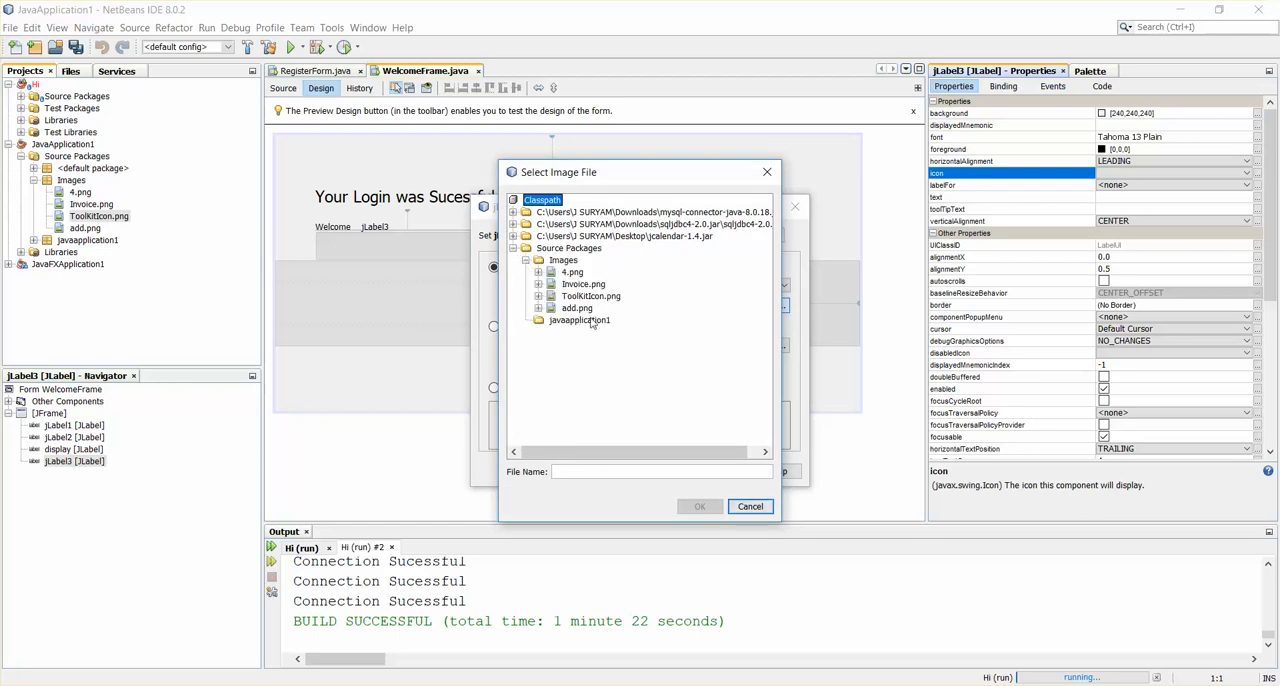
{"action": "left_click", "coordinate": [577, 308]}
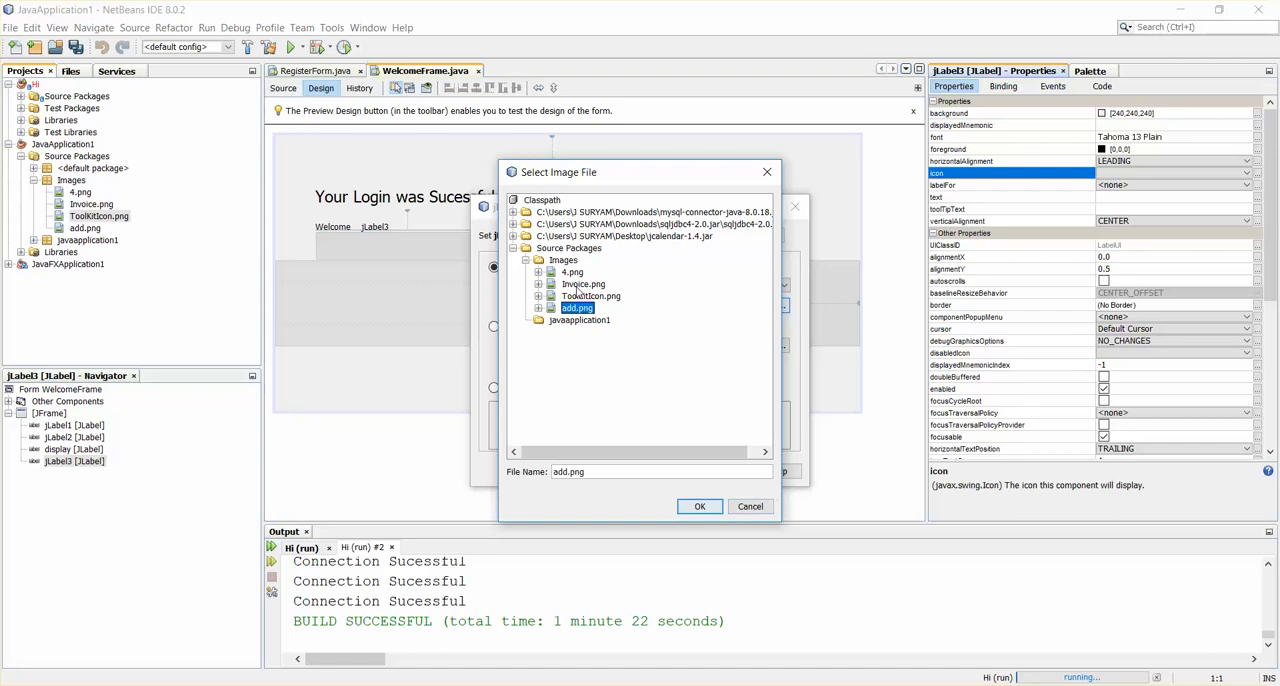
{"action": "left_click", "coordinate": [700, 506]}
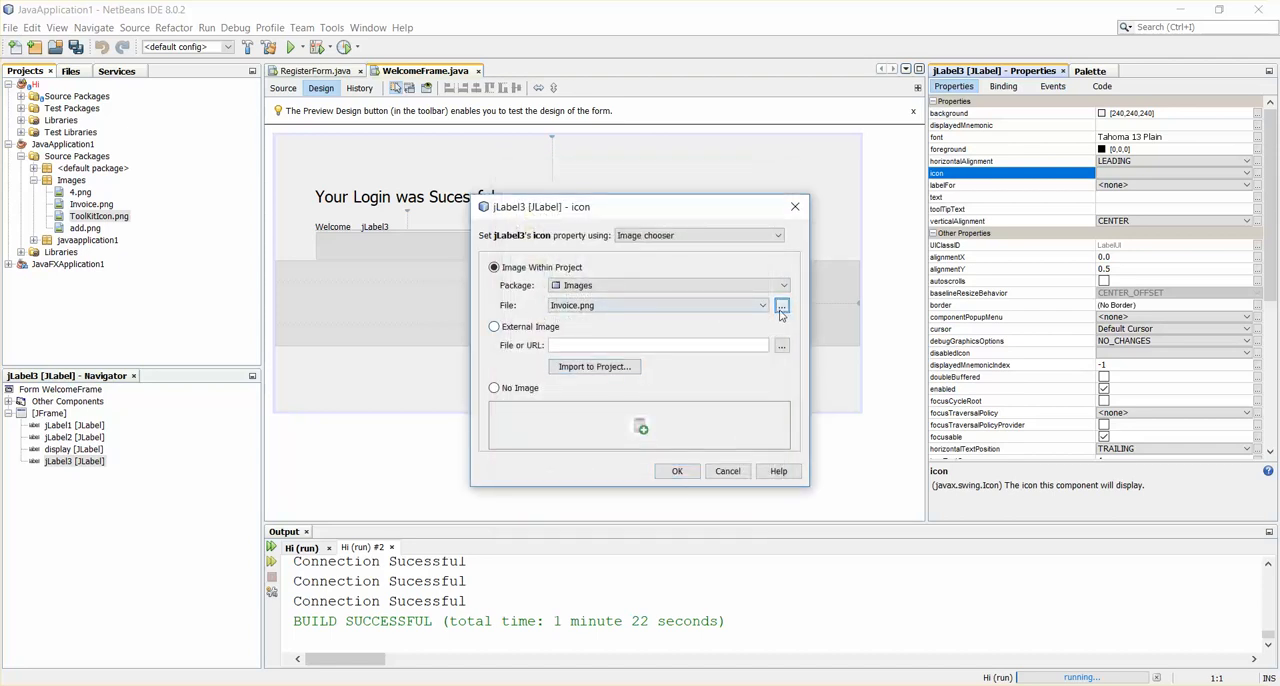
{"action": "left_click", "coordinate": [782, 305]}
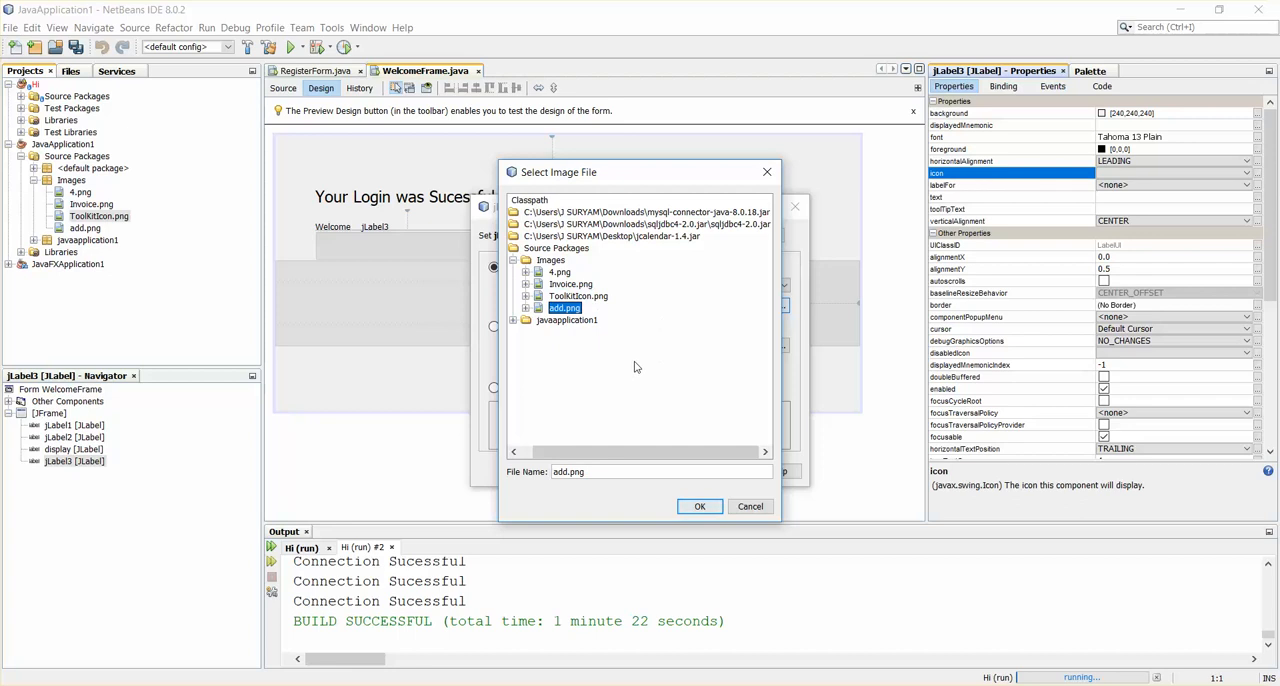
{"action": "left_click", "coordinate": [699, 506]}
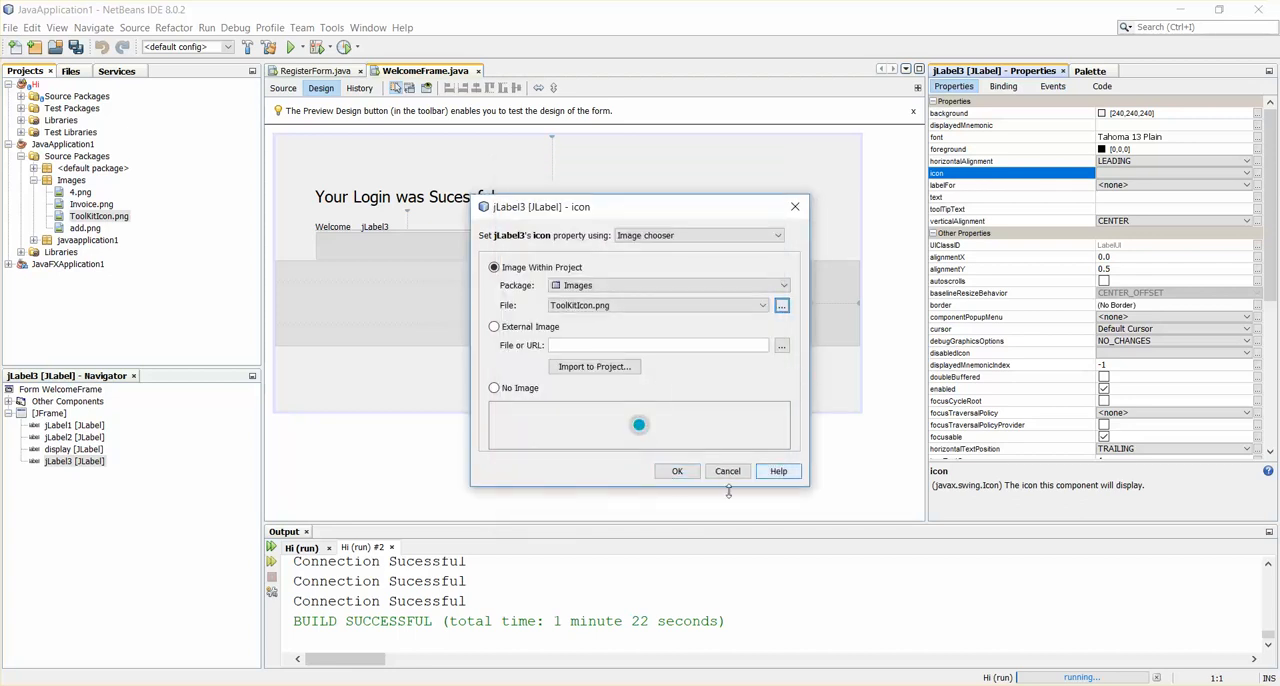
{"action": "left_click", "coordinate": [677, 471]}
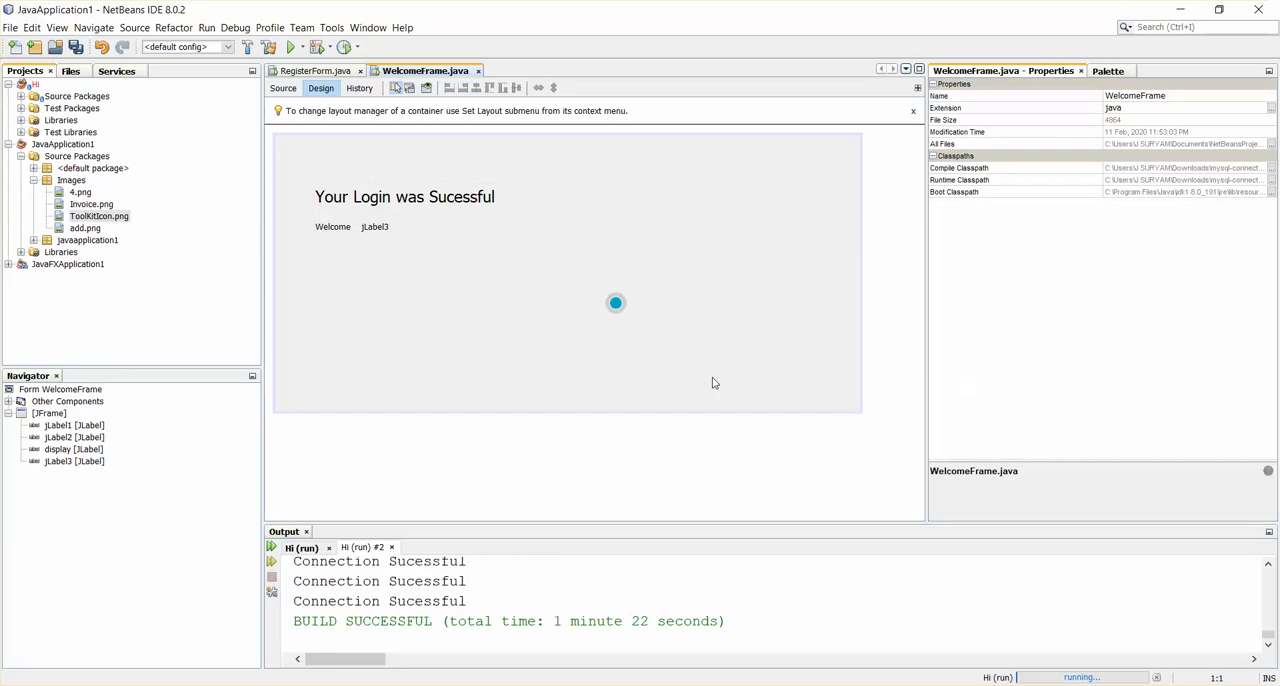
{"action": "mouse_move", "coordinate": [345, 329]}
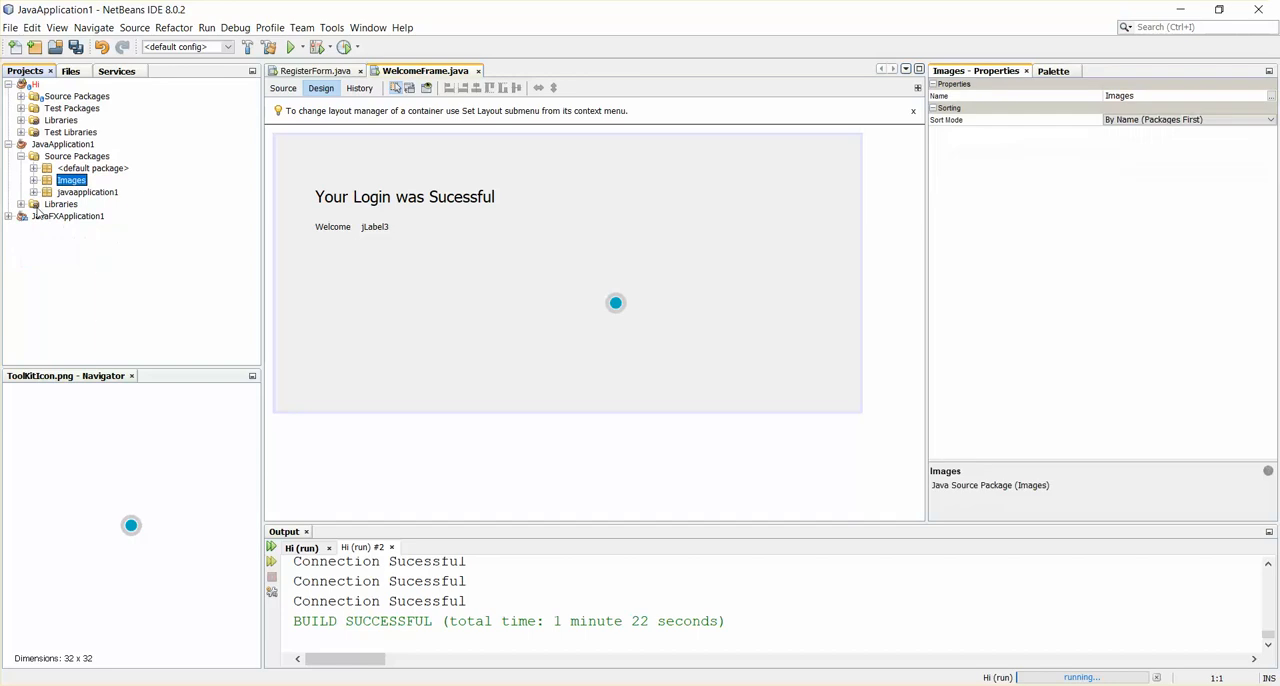
Run WelcomeFrame.java with Run File, check the icon, then close its window
{"action": "left_click", "coordinate": [48, 191]}
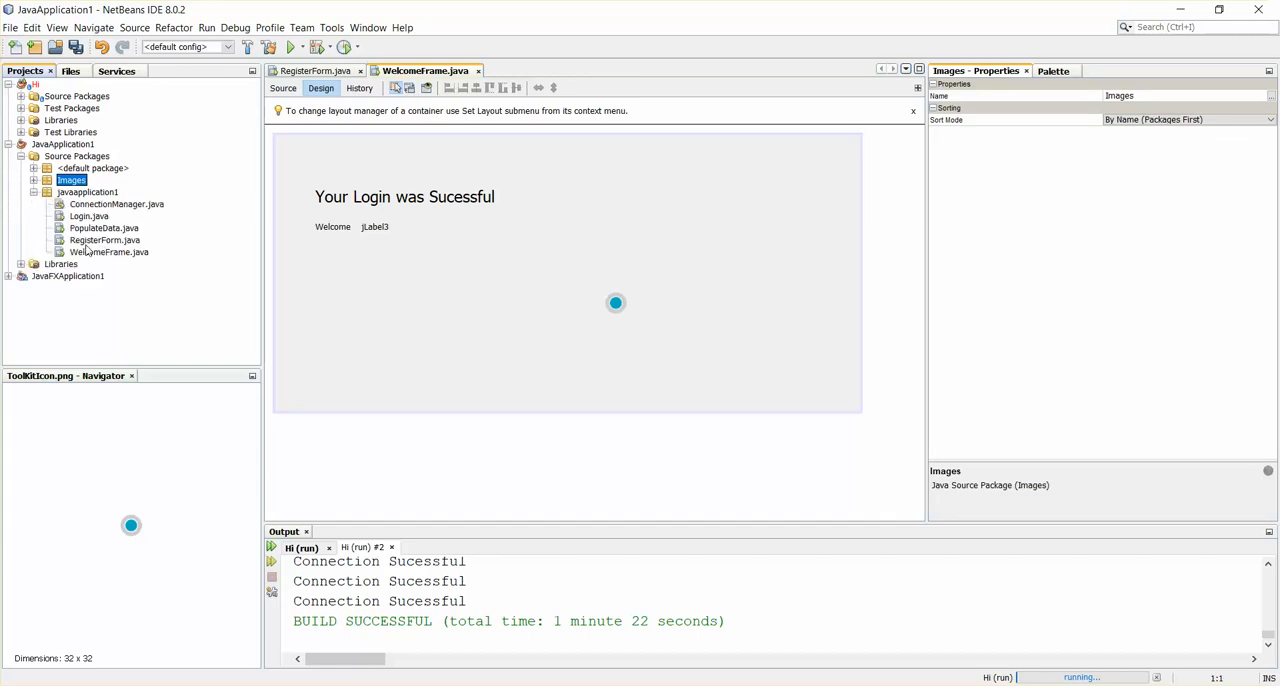
{"action": "right_click", "coordinate": [90, 252]}
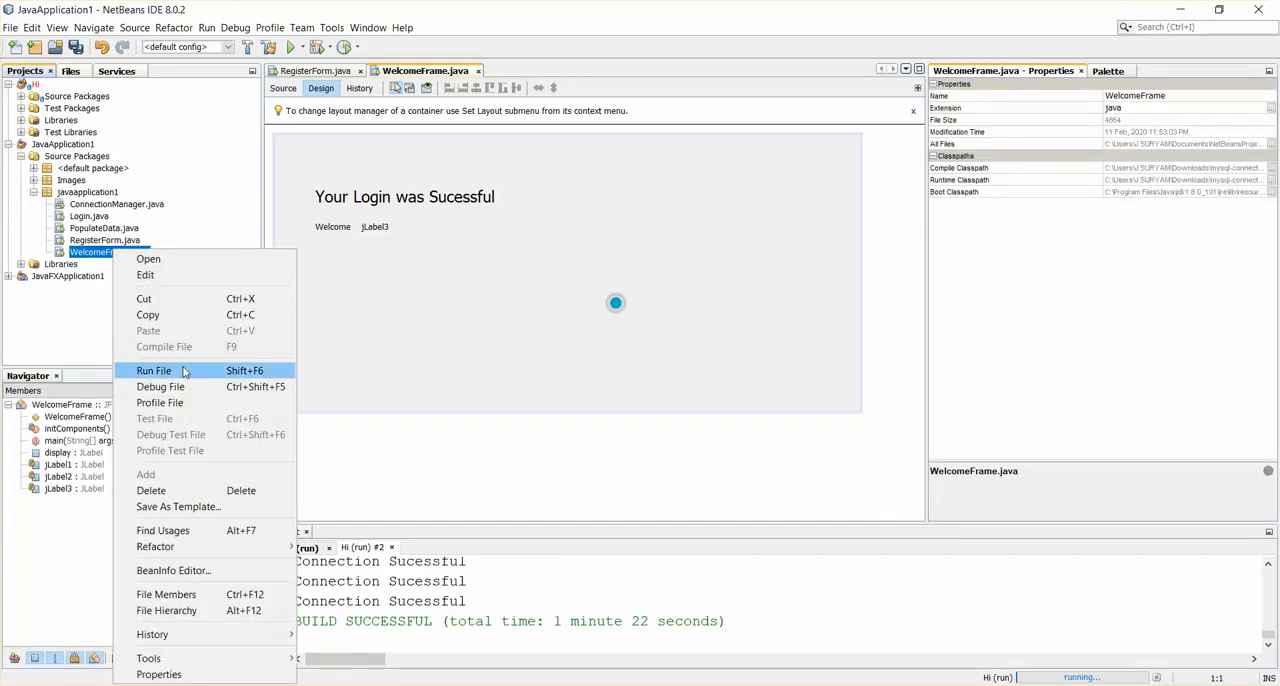
{"action": "left_click", "coordinate": [154, 370]}
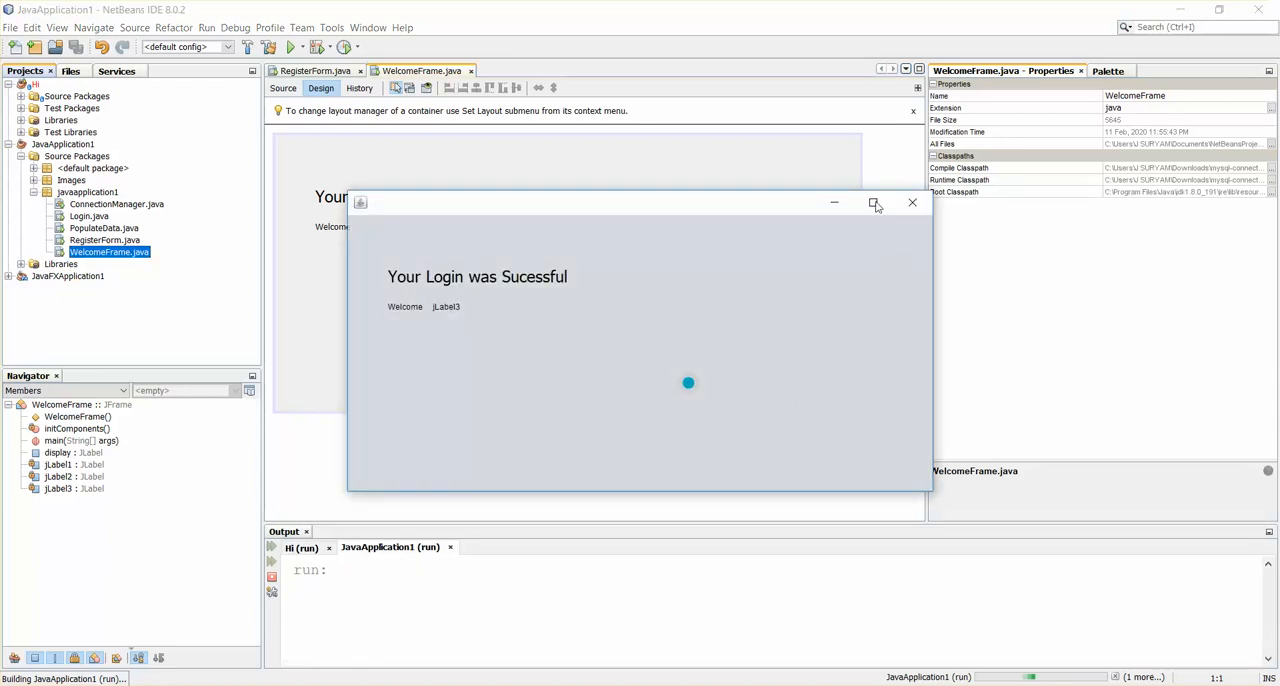
{"action": "left_click", "coordinate": [874, 202]}
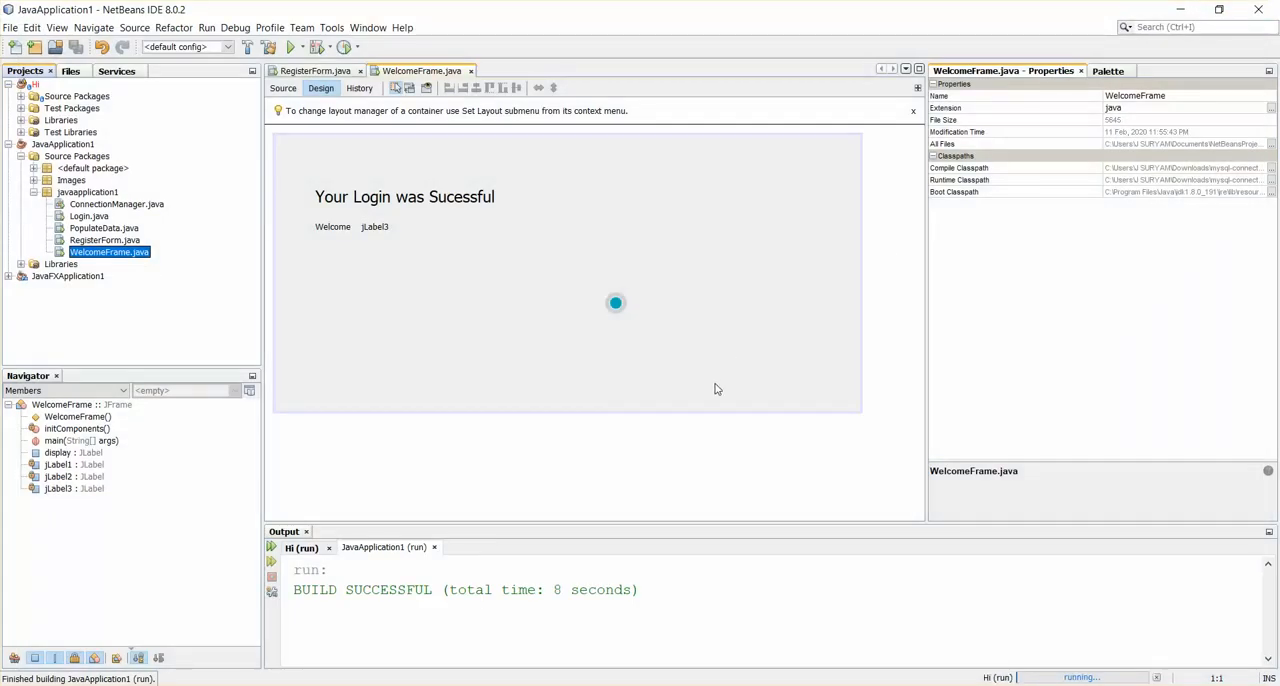
{"action": "mouse_move", "coordinate": [616, 345]}
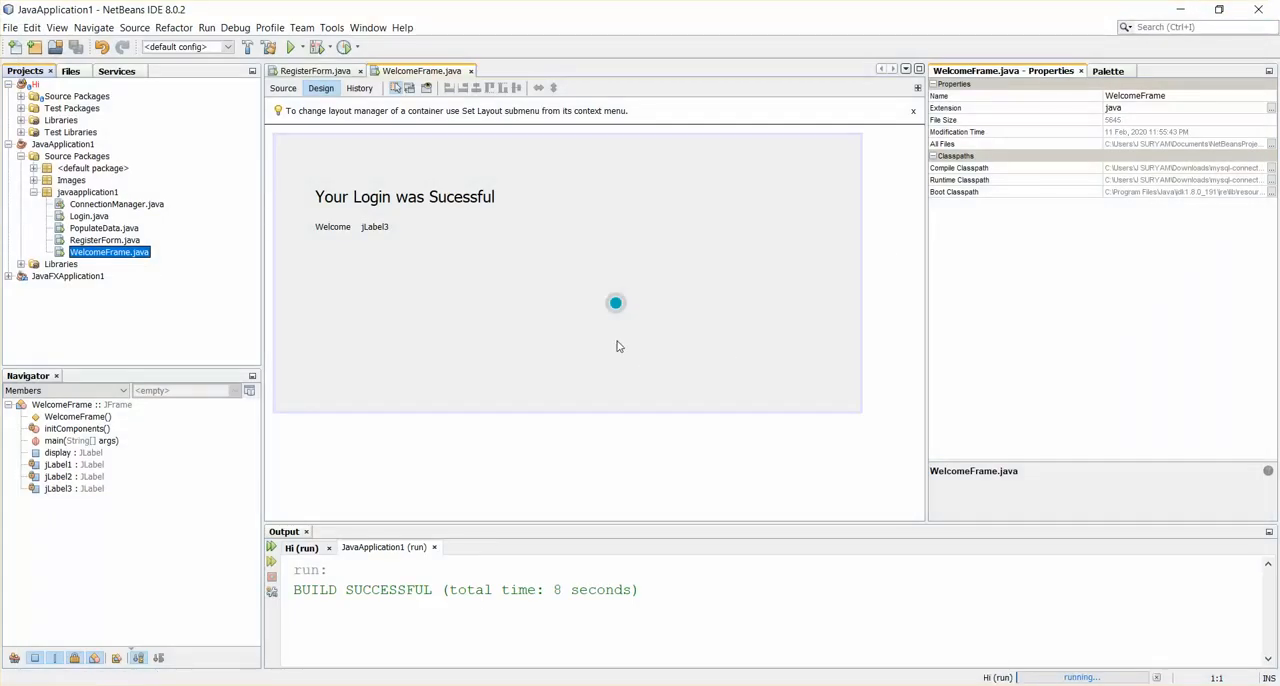